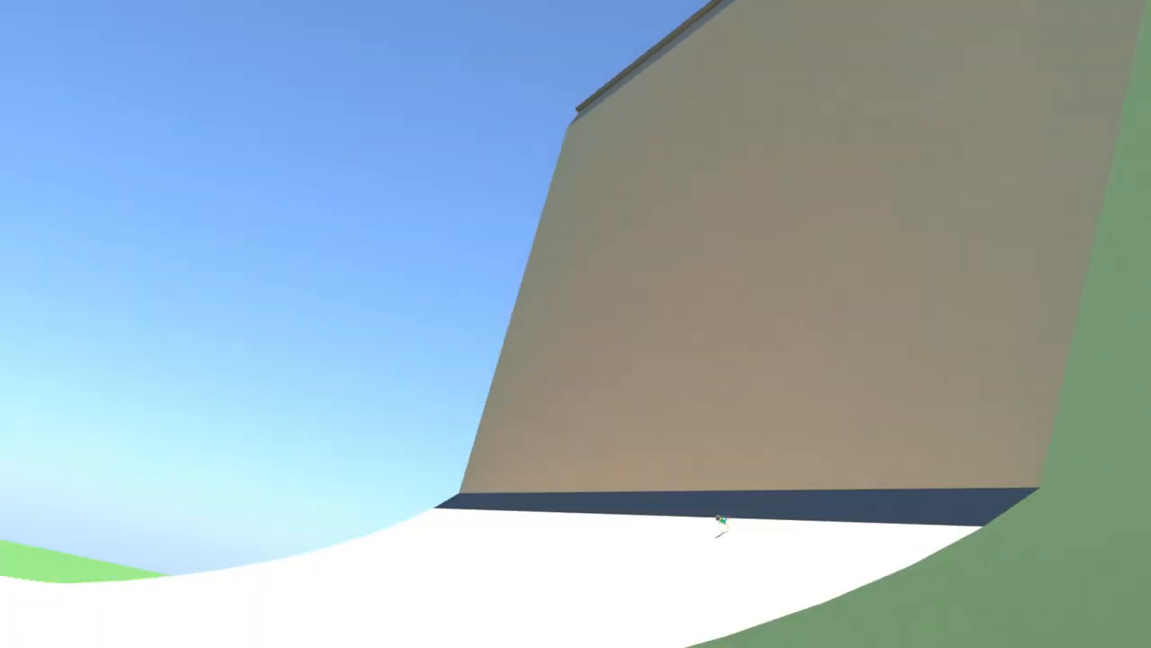
mouse_move(575, 323)
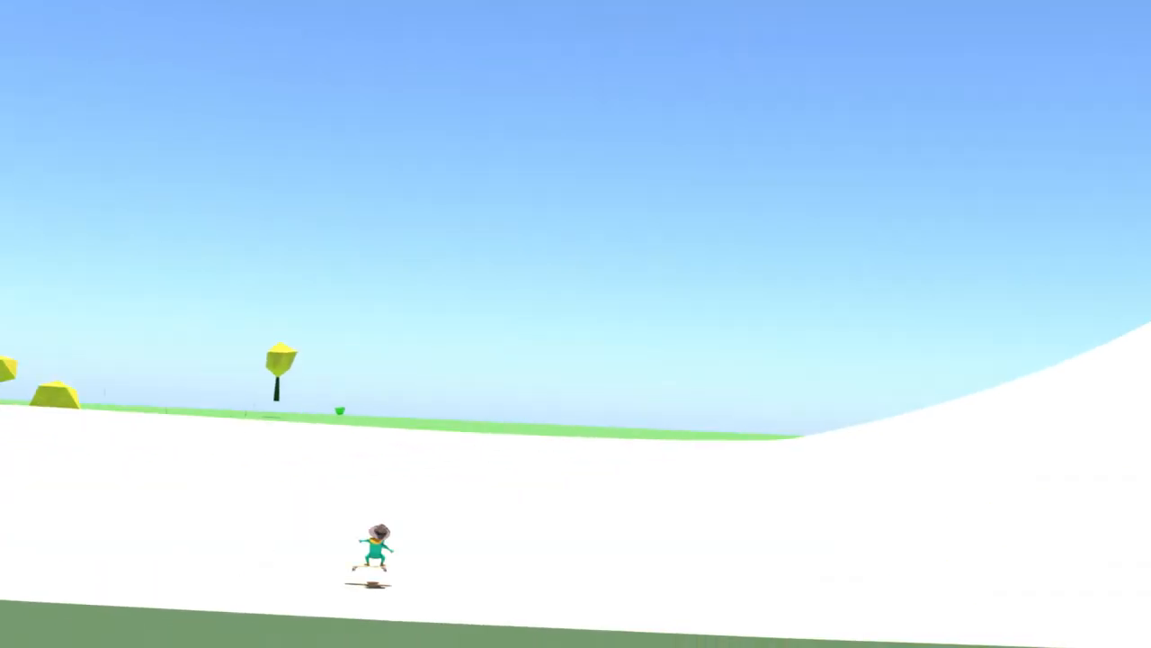